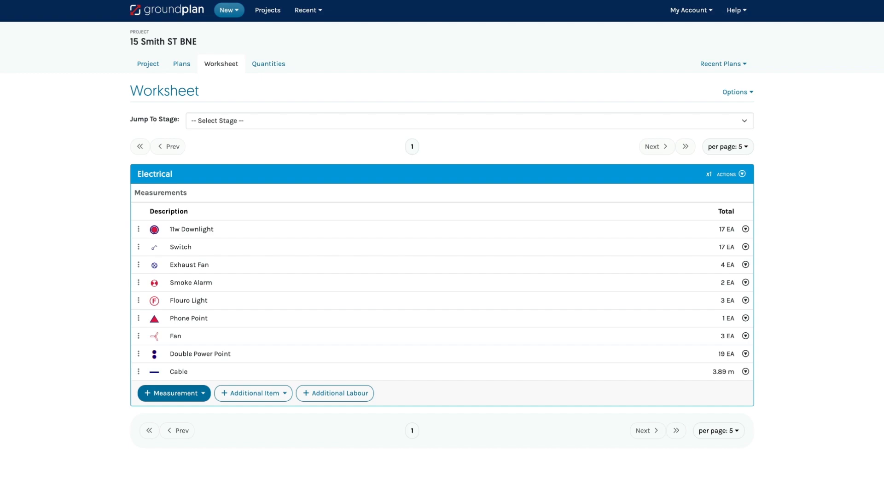
# Step: Review the Electrical stage's priced parts on Quantities and return to the worksheet
pyautogui.click(268, 63)
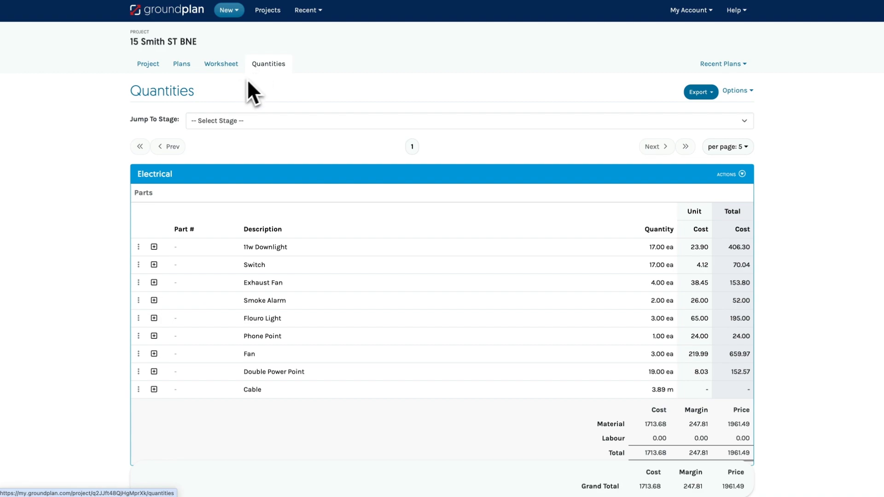
pyautogui.click(221, 64)
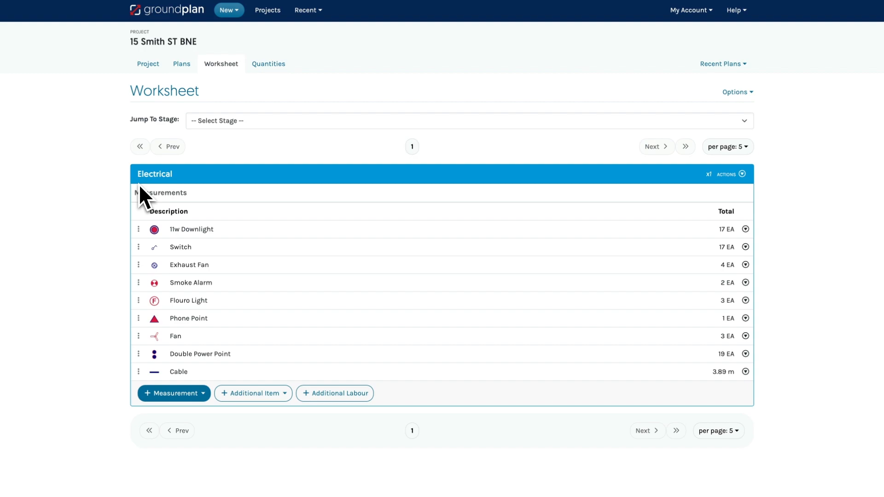
pyautogui.moveTo(162, 224)
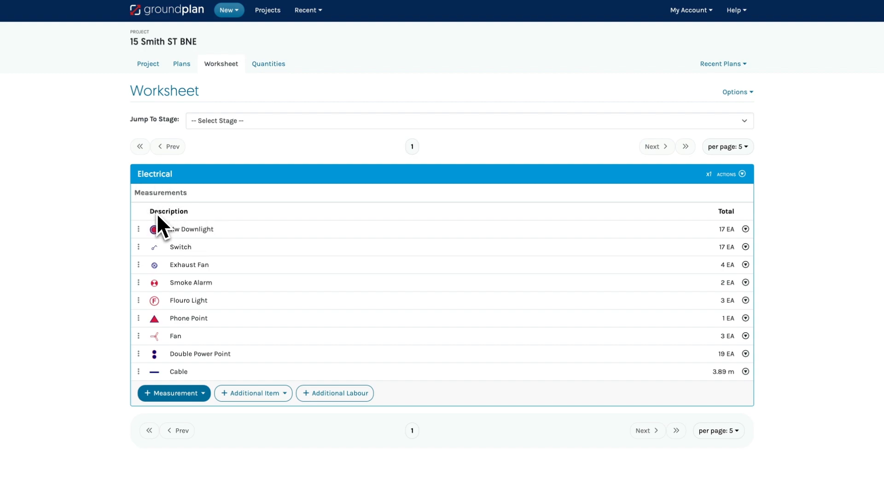
pyautogui.moveTo(736, 231)
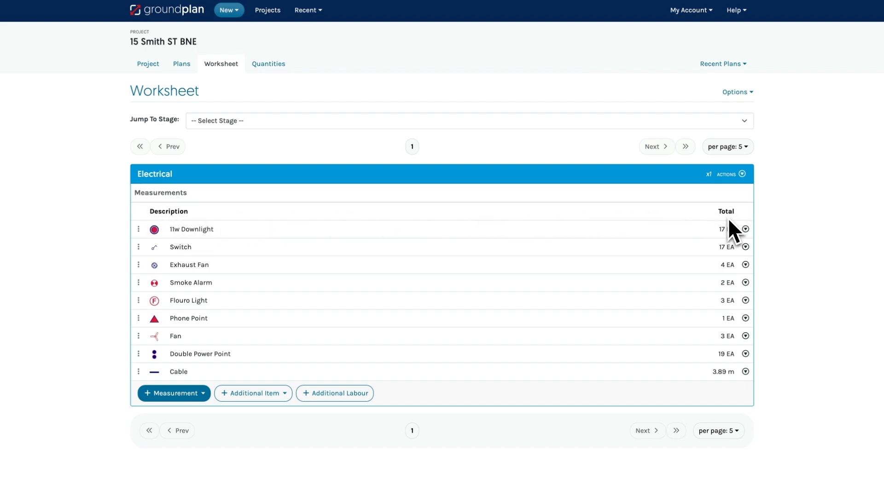
pyautogui.click(268, 64)
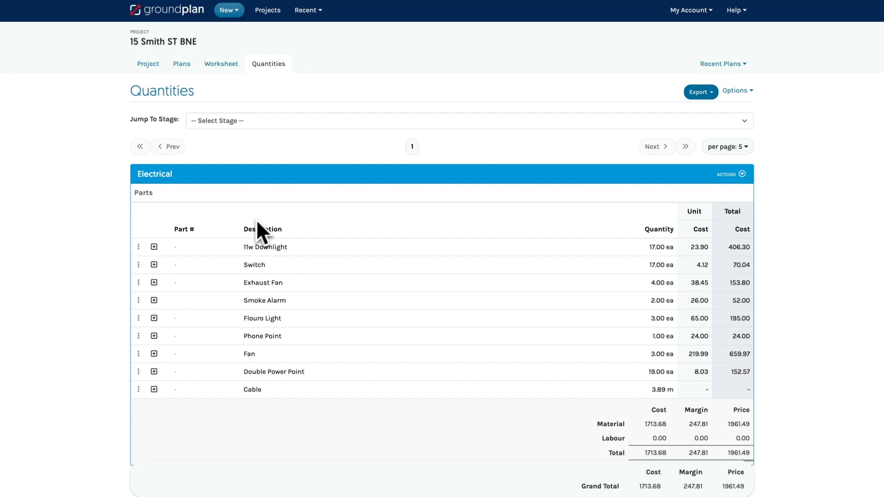
pyautogui.moveTo(629, 240)
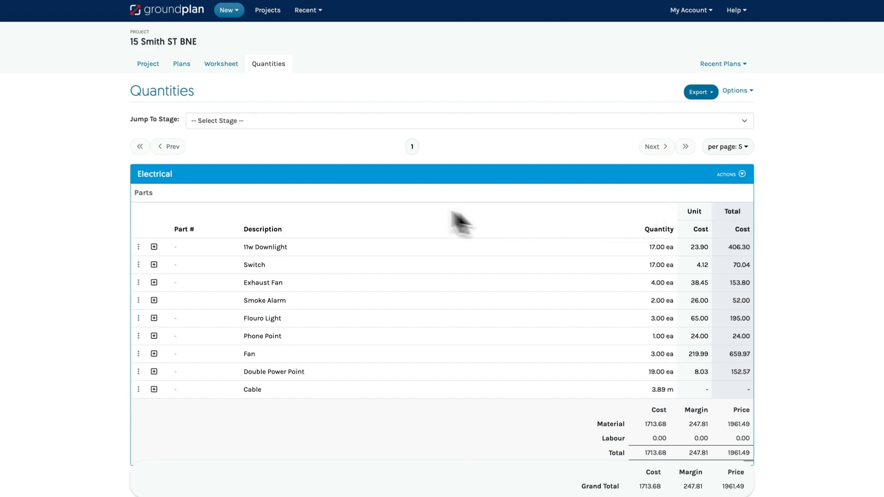
pyautogui.click(221, 64)
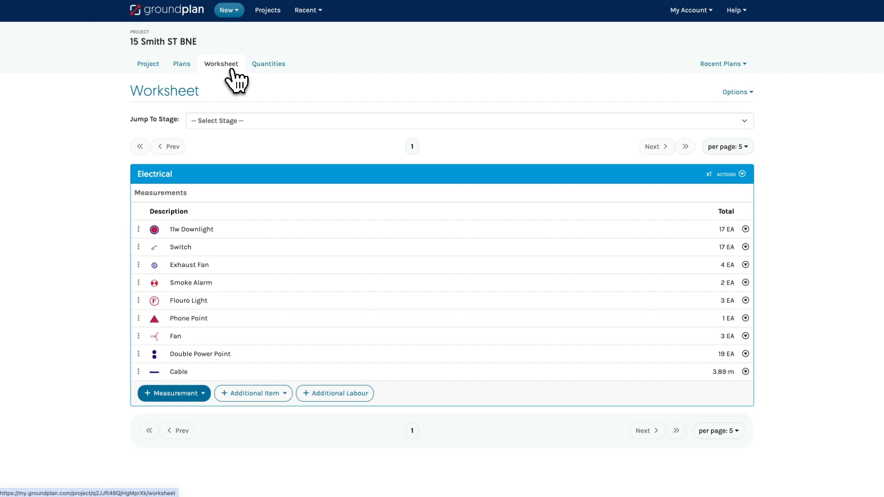
pyautogui.moveTo(125, 390)
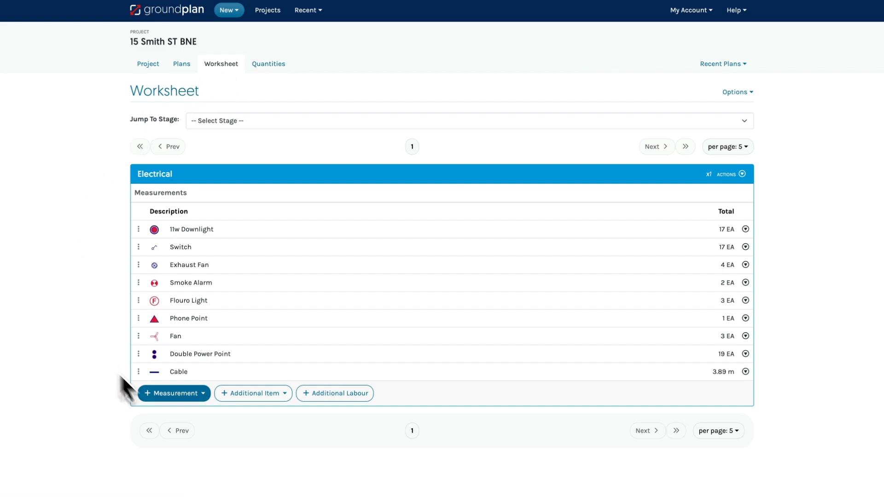
# Step: Add a Cable Clips part to Cable: unit ea, cost 0.33, 15% markup, formula len*2, and save
pyautogui.click(178, 371)
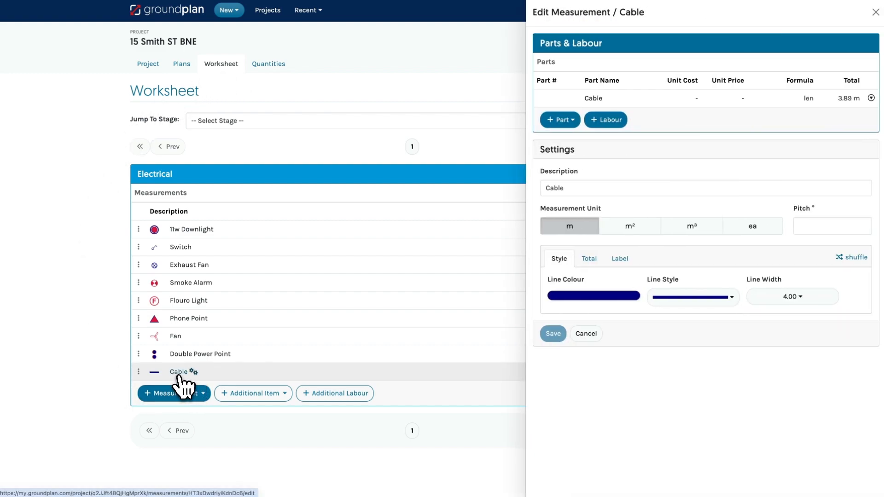
pyautogui.click(559, 119)
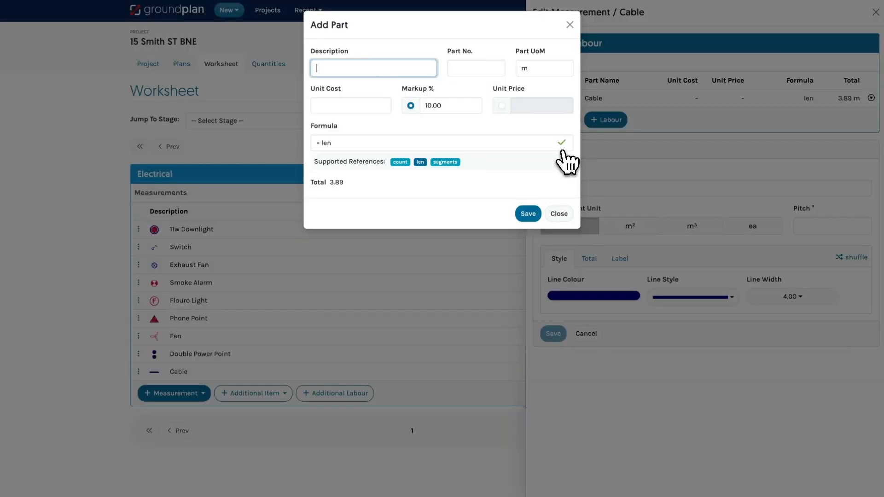
pyautogui.write('Cable Clips')
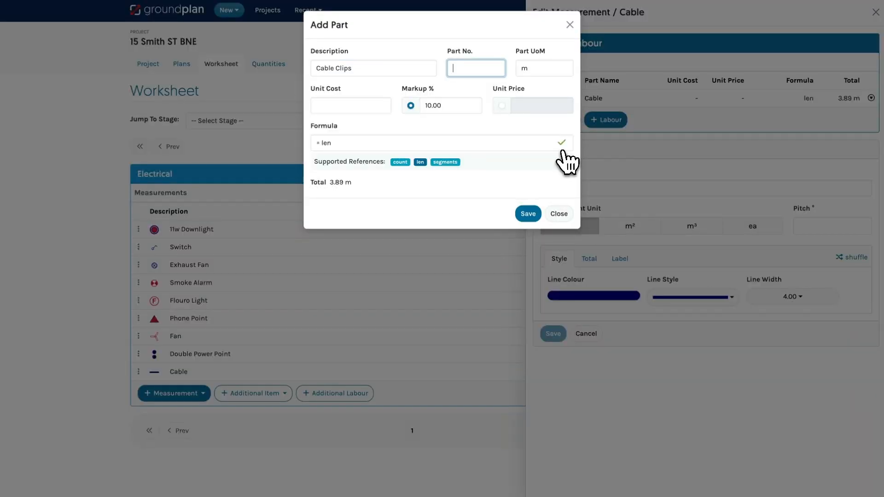
pyautogui.write('0.33')
pyautogui.click(442, 105)
pyautogui.write('15')
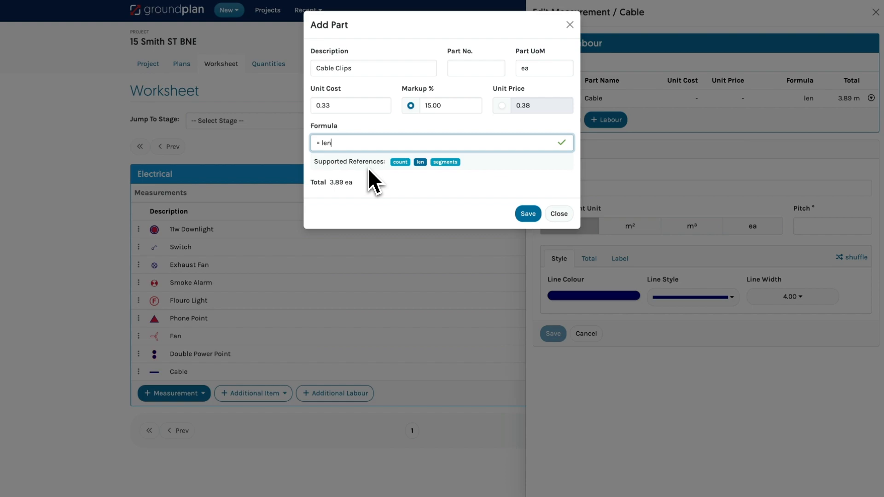
pyautogui.write('*2')
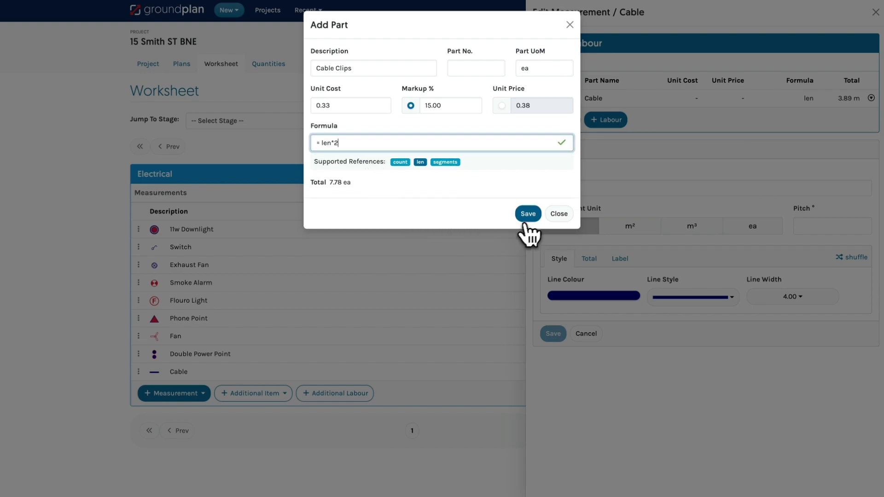
pyautogui.click(527, 213)
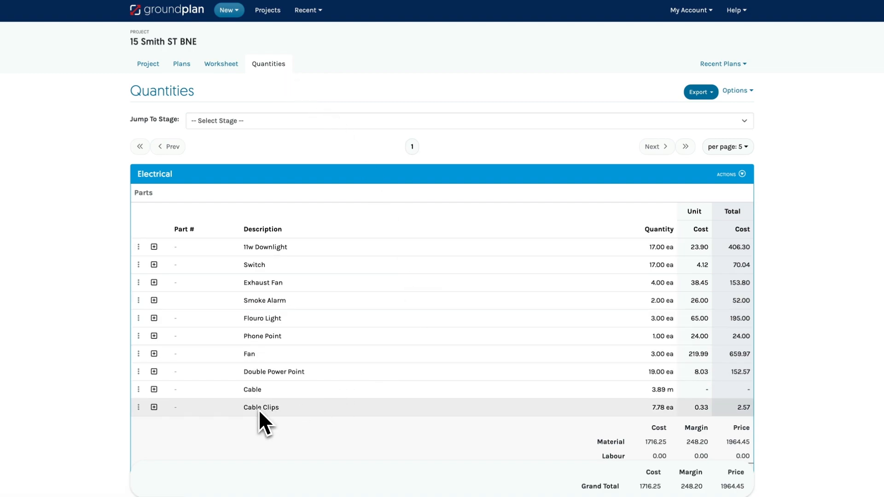
pyautogui.moveTo(288, 428)
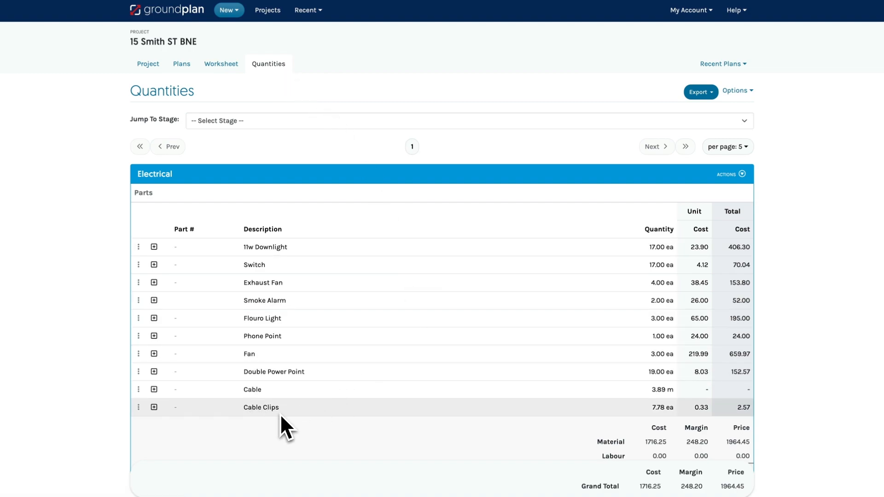
pyautogui.moveTo(220, 63)
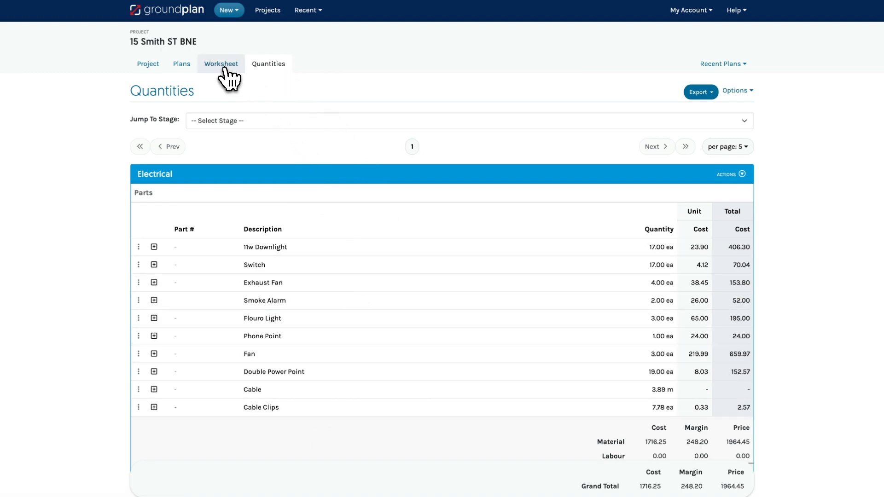
# Step: Return to the worksheet and open the Double Power Point measurement for editing
pyautogui.click(220, 64)
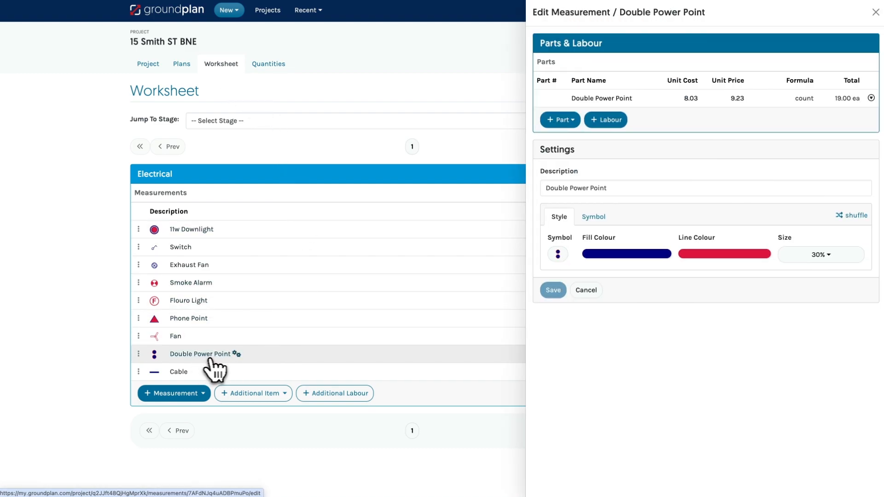
# Step: Add a Labour item at 45.00 cost, 25% markup, formula count*0.5, and save it
pyautogui.click(605, 119)
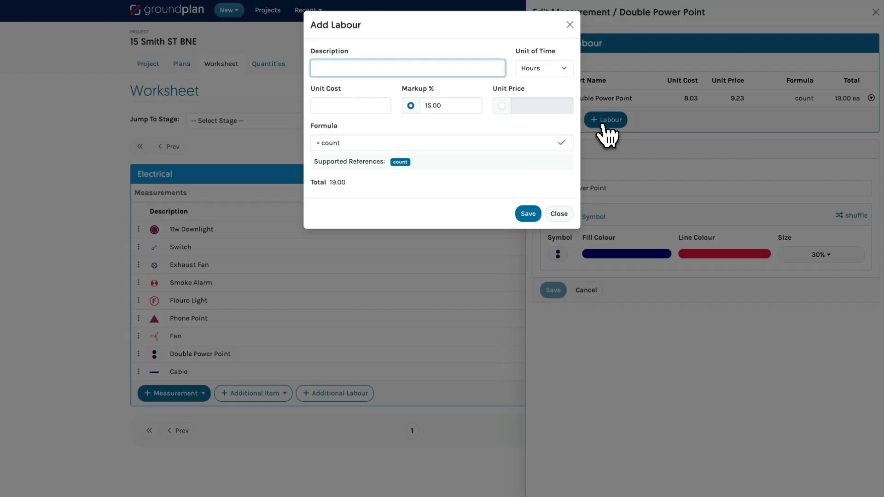
pyautogui.write('Labour')
pyautogui.click(441, 142)
pyautogui.write('*0.5')
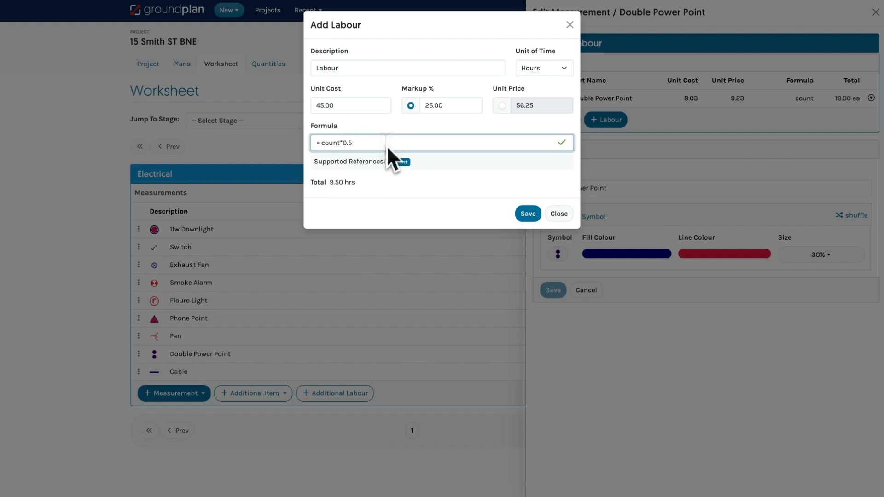
pyautogui.click(527, 215)
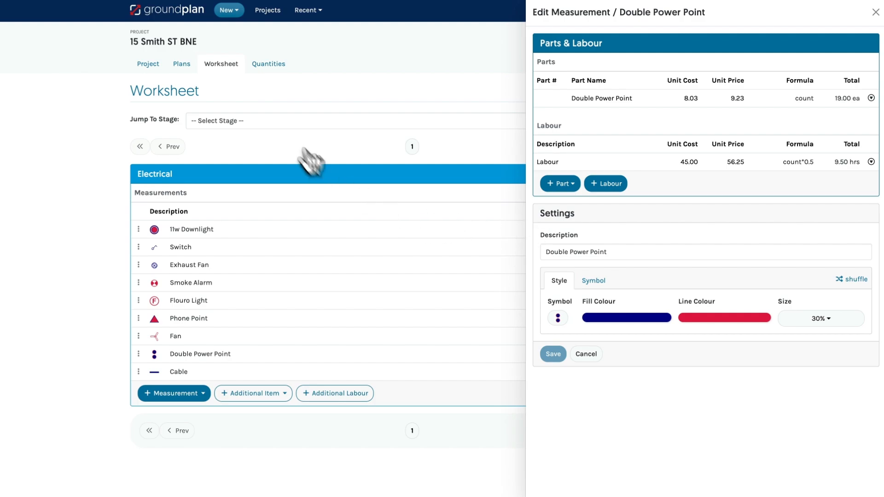
# Step: View Quantities showing 9.50 hrs Labour at 427.50 and grand total 2498.83
pyautogui.click(268, 64)
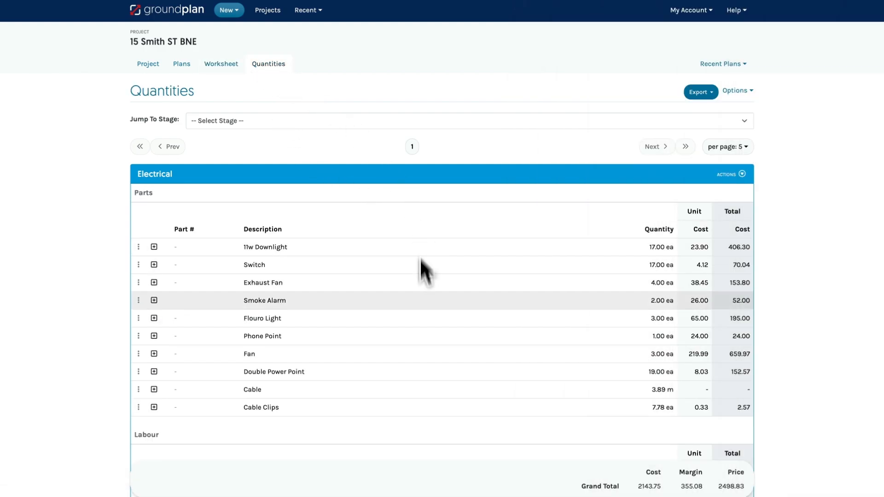
pyautogui.scroll(-3)
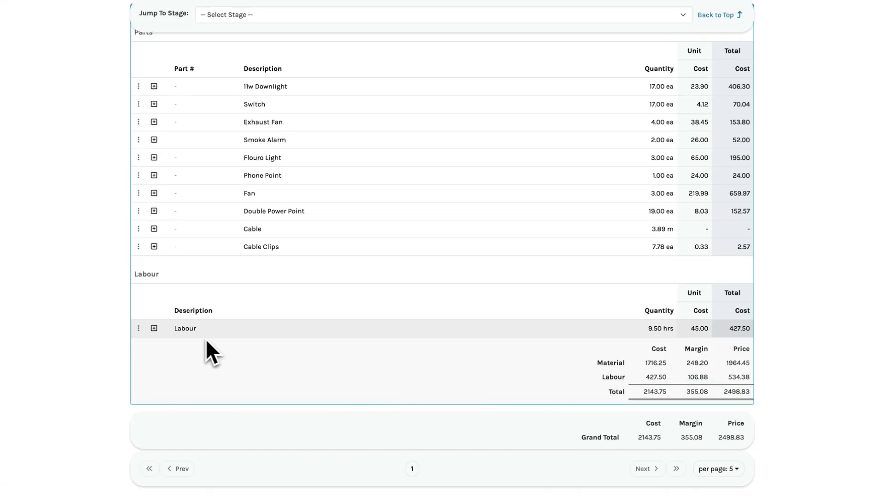
pyautogui.moveTo(225, 350)
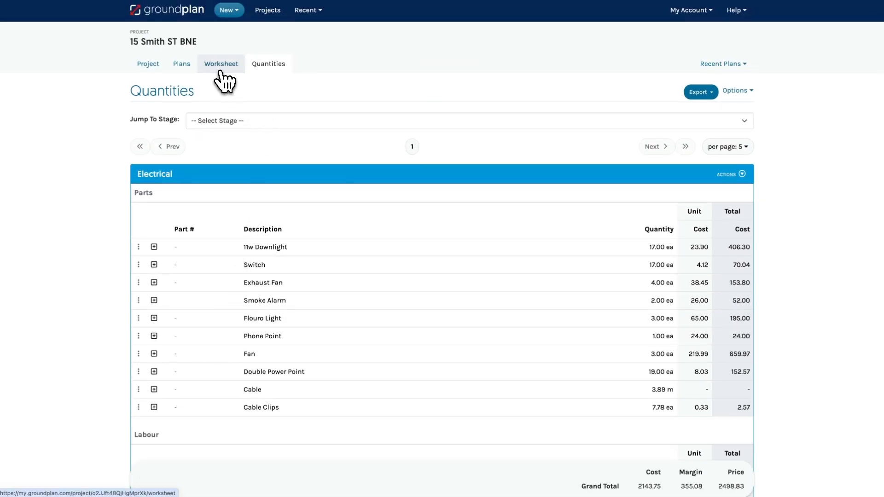
# Step: From the stage Actions menu, copy Electrical to a new template named Electrical Template
pyautogui.click(220, 63)
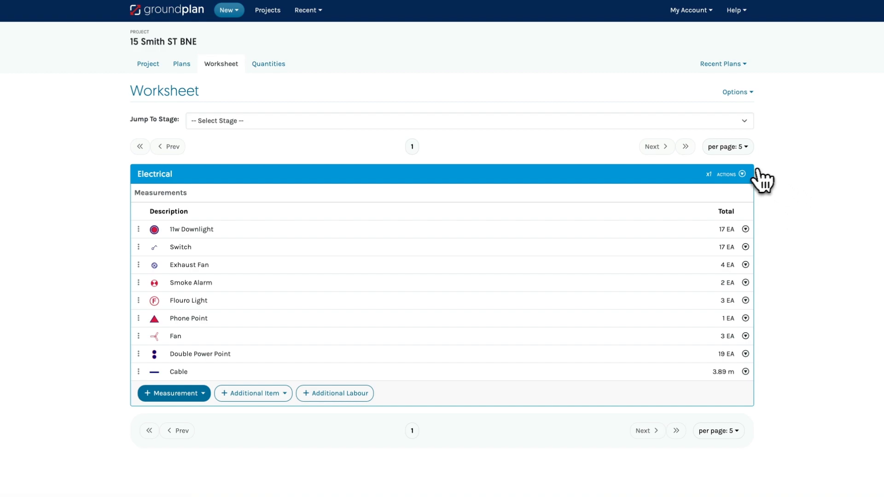
pyautogui.click(742, 174)
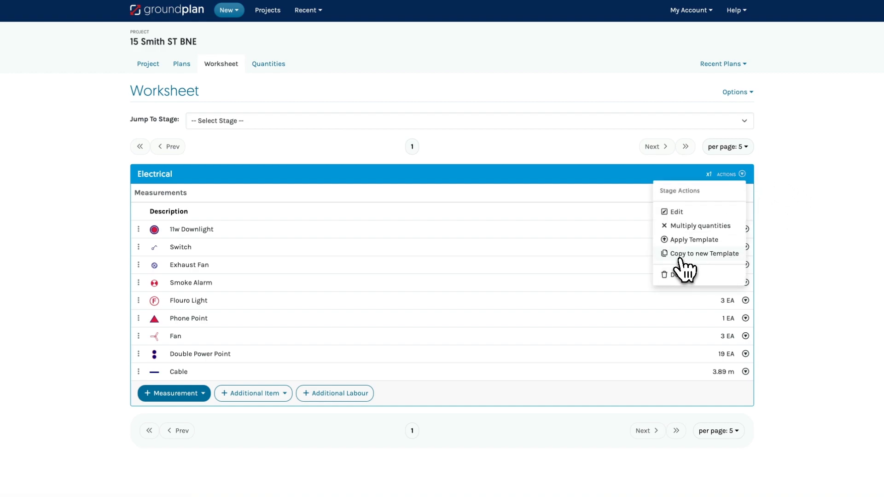
pyautogui.click(704, 253)
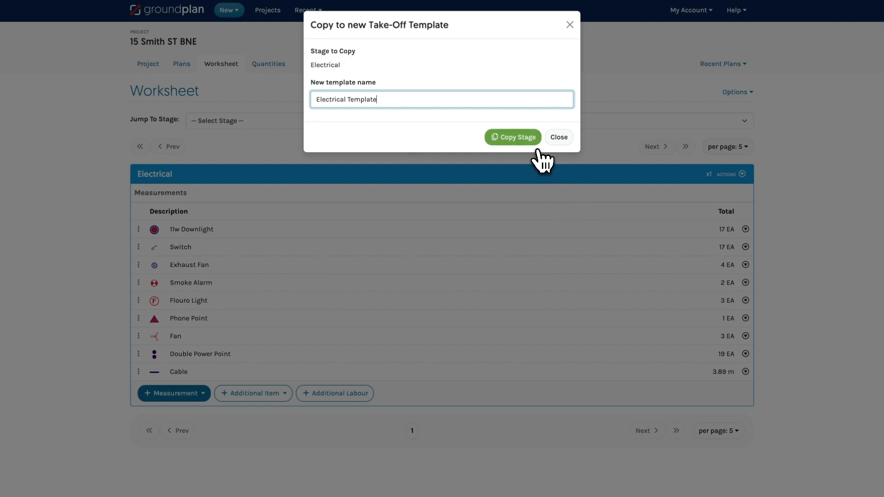
pyautogui.click(558, 138)
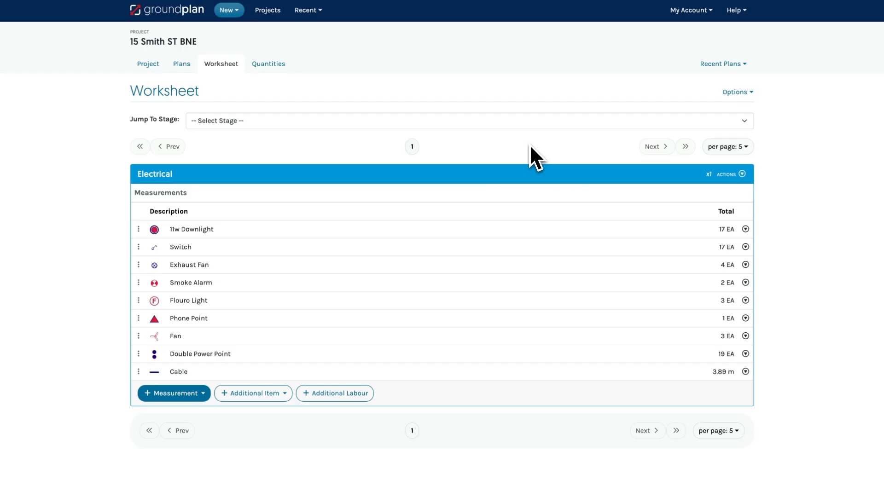